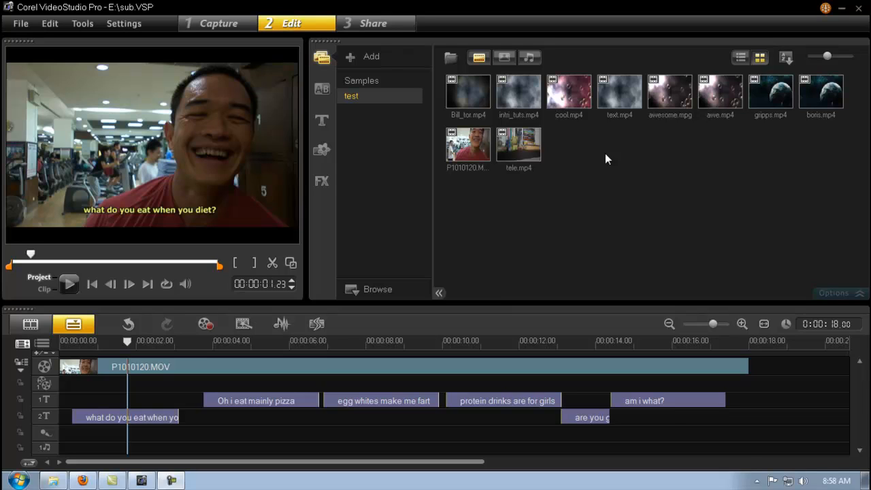
pyautogui.moveTo(406, 226)
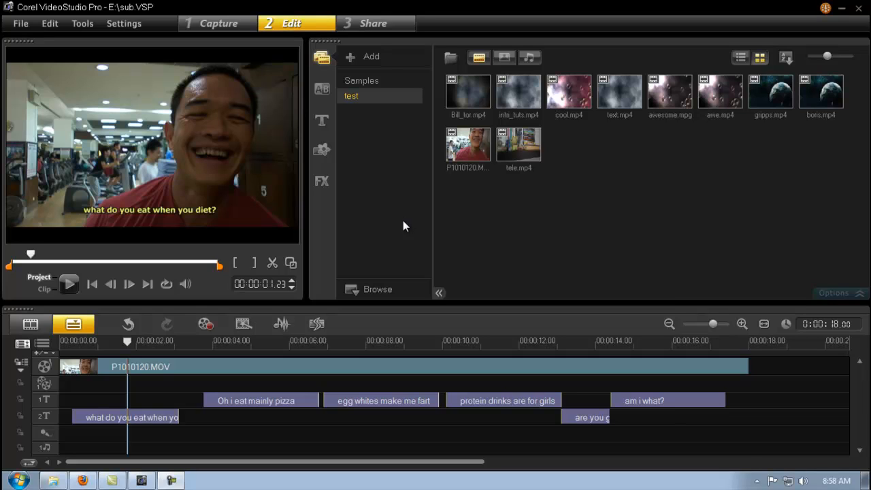
pyautogui.moveTo(117, 324)
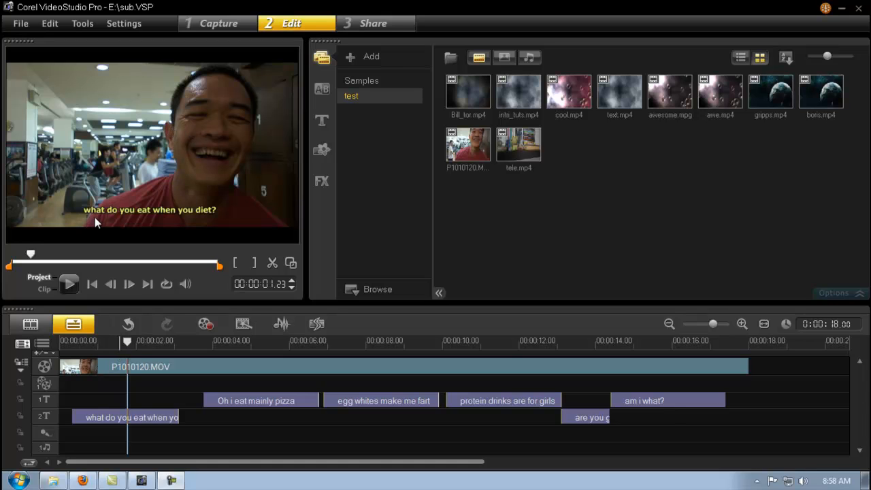
# Review the project, then place the title 'What do you mean?' at the start of title track 1
pyautogui.click(68, 284)
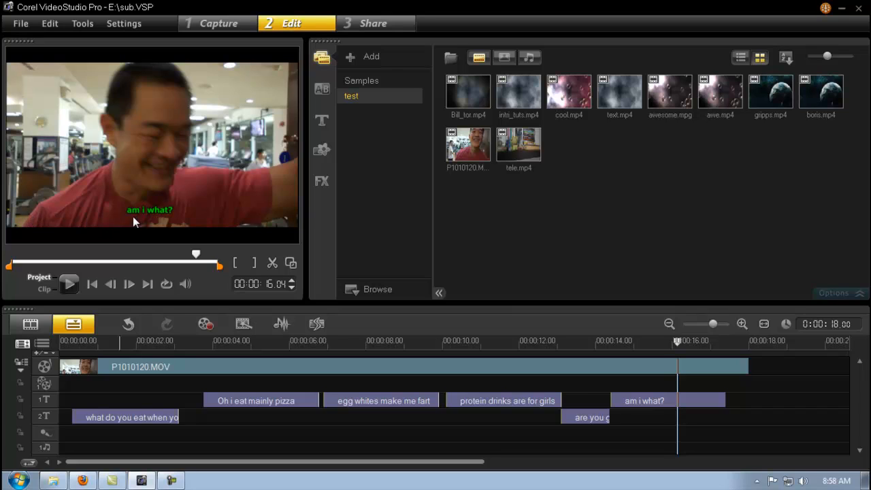
pyautogui.moveTo(157, 162)
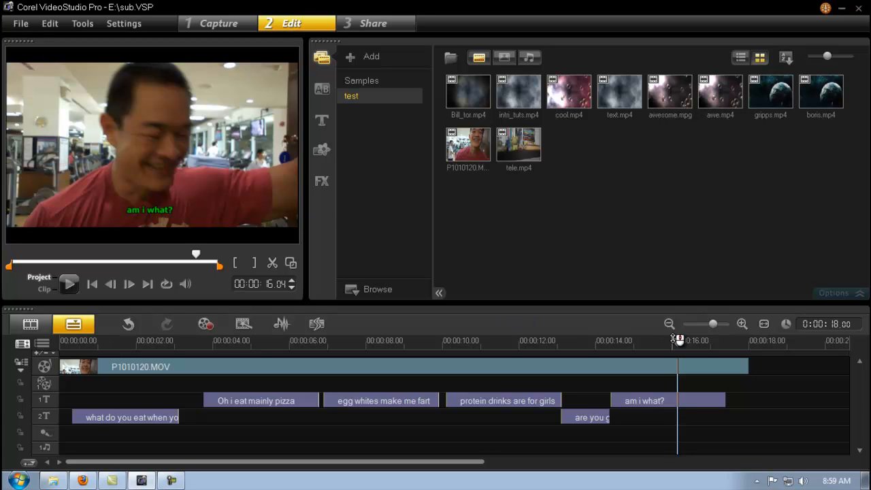
pyautogui.click(306, 340)
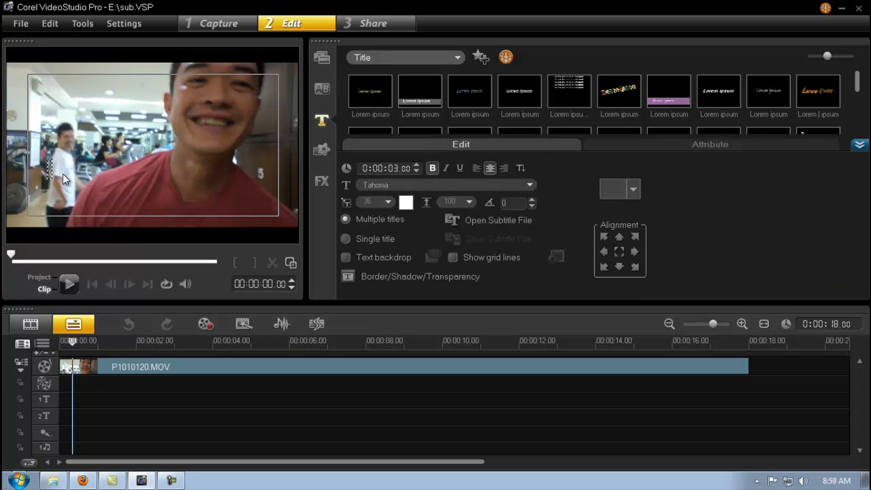
pyautogui.write('W')
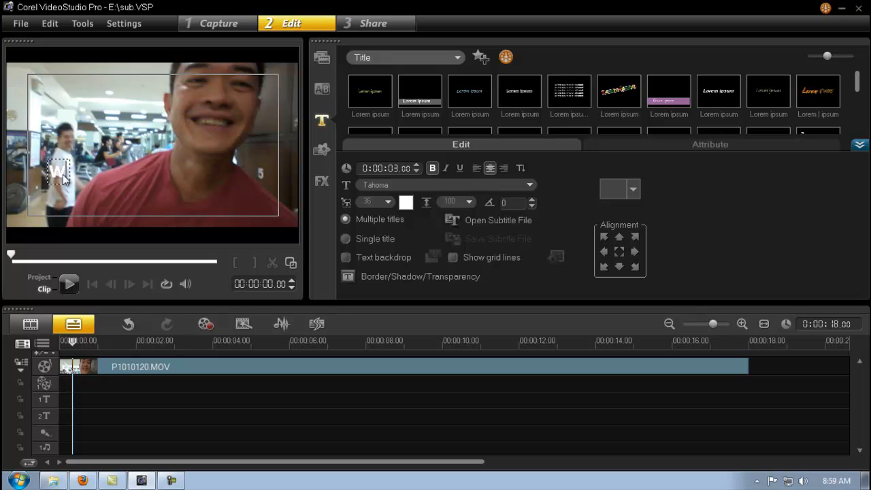
pyautogui.write('What')
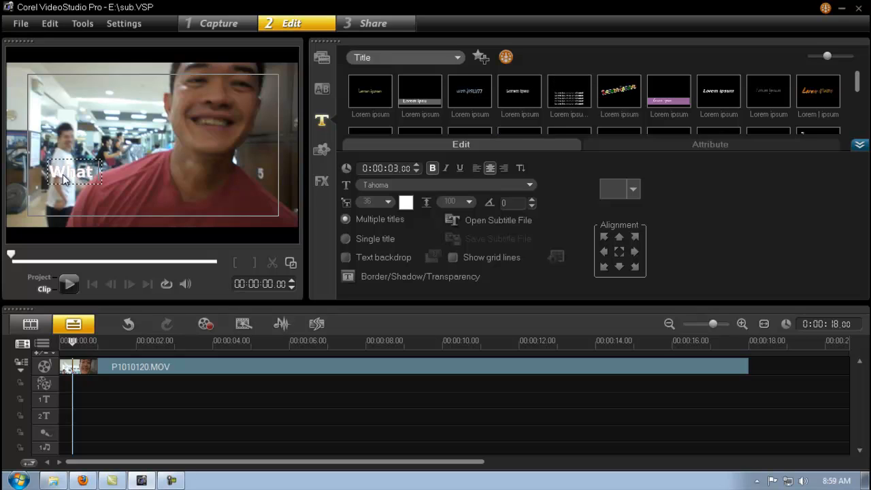
pyautogui.write('do')
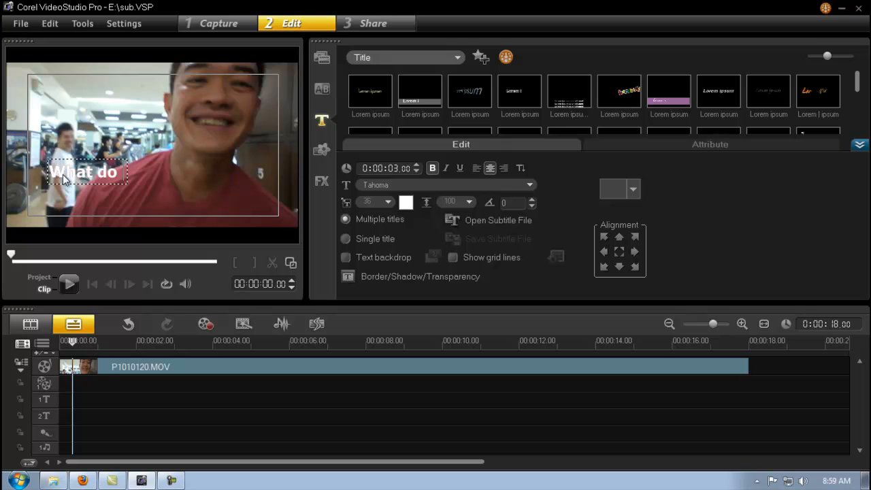
pyautogui.write('you mean')
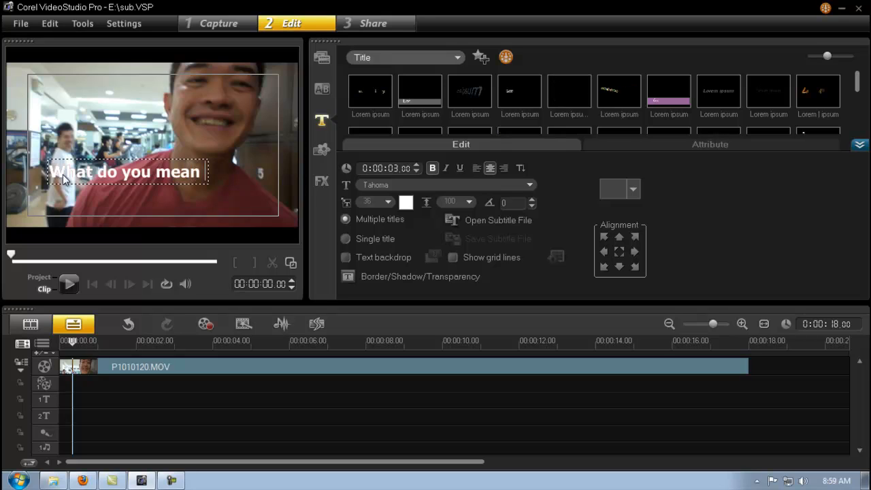
pyautogui.write('?')
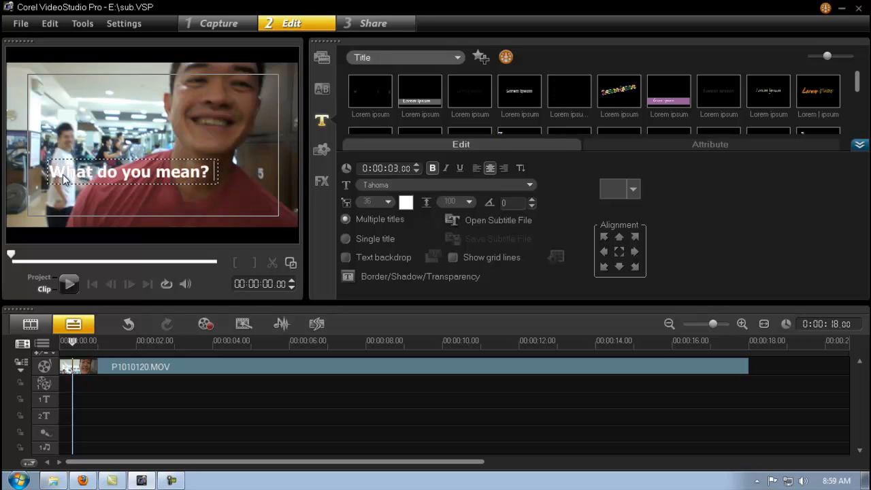
pyautogui.click(129, 172)
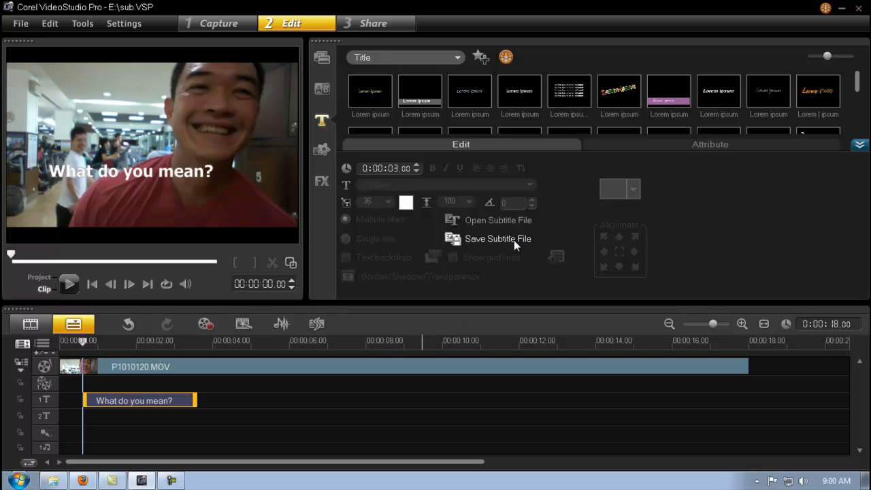
# Export the title track subtitles to the subtitle folder as 'test 1'
pyautogui.click(497, 238)
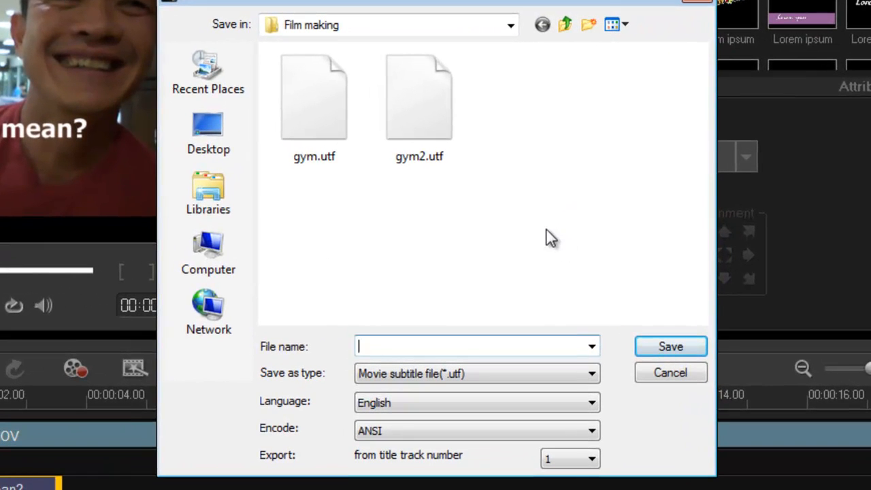
pyautogui.click(419, 97)
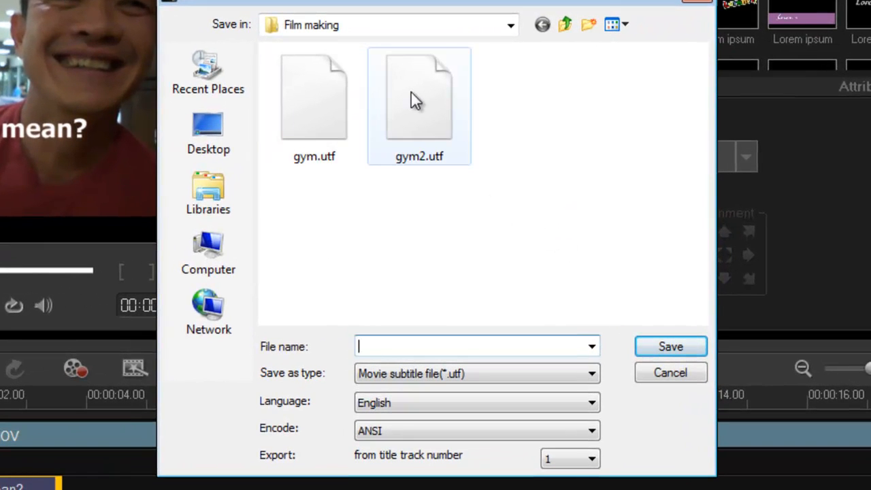
pyautogui.click(510, 24)
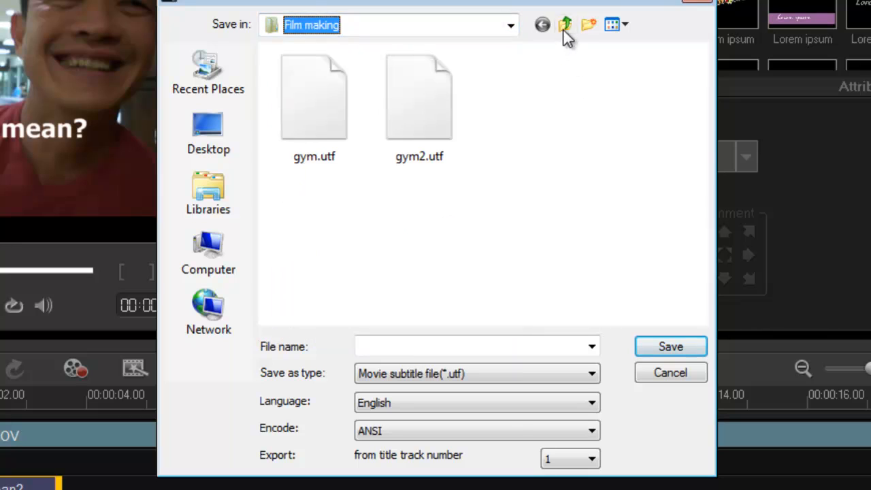
pyautogui.click(565, 25)
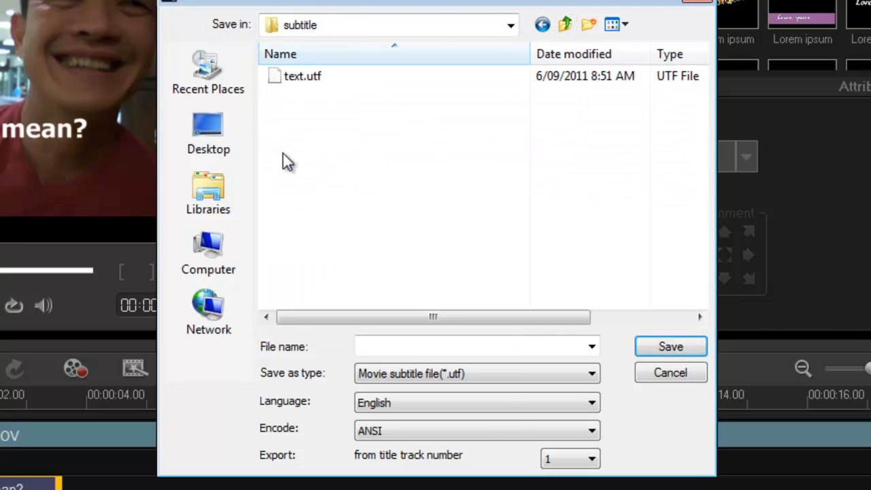
pyautogui.click(476, 347)
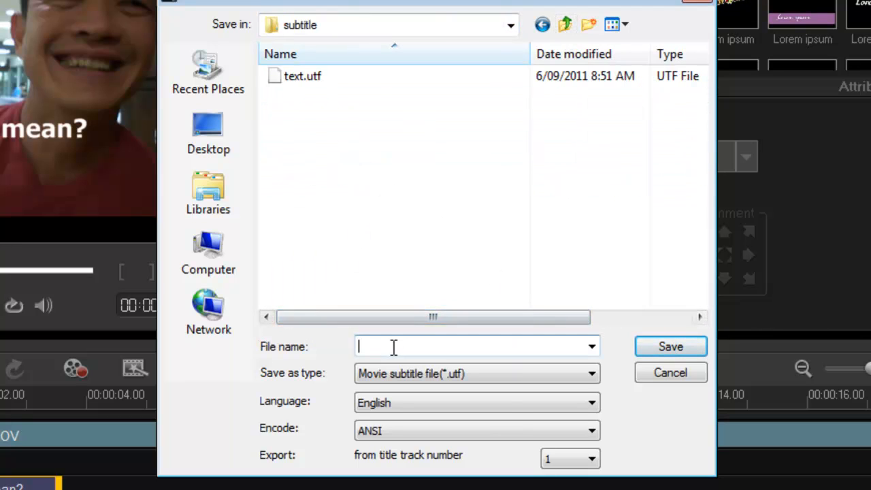
pyautogui.write('t')
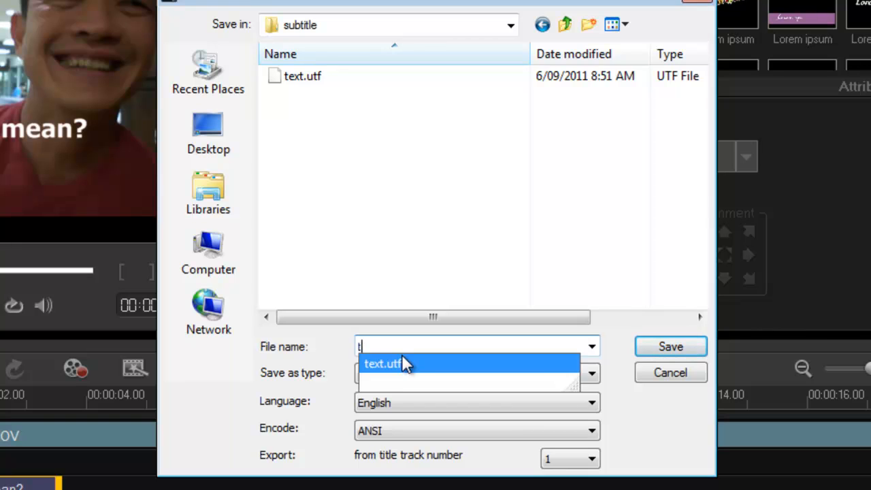
pyautogui.write('est 1')
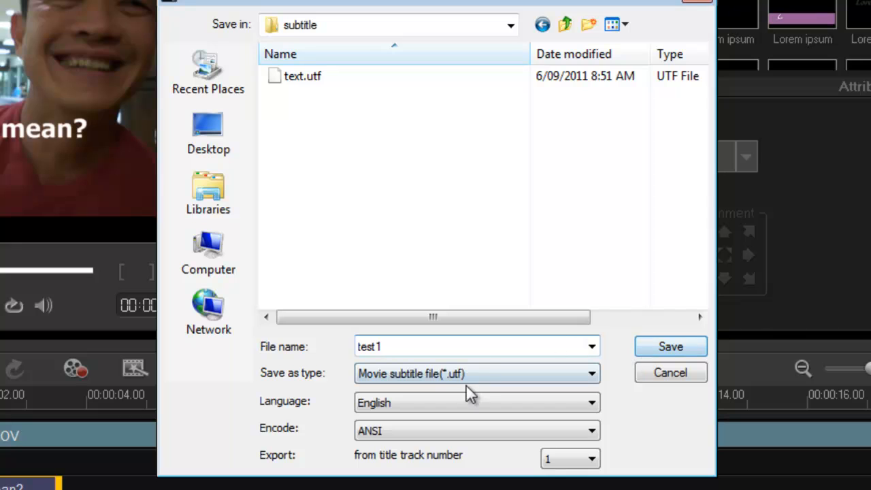
pyautogui.moveTo(670, 346)
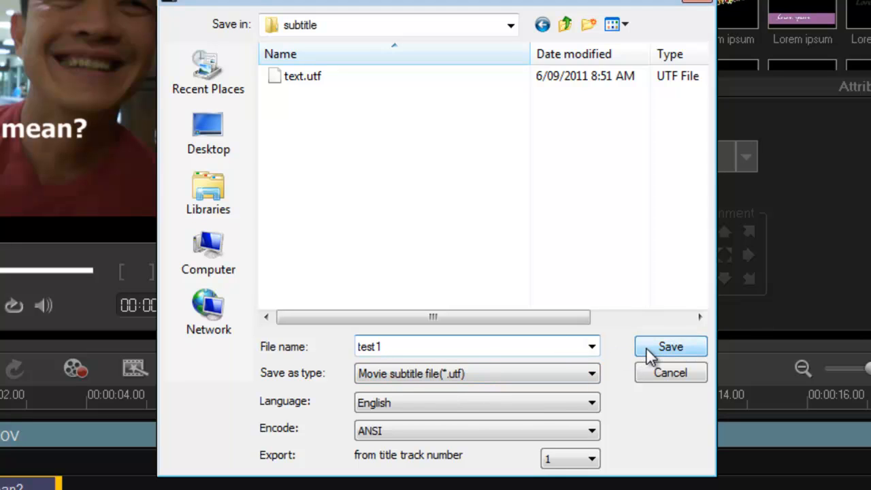
pyautogui.click(670, 346)
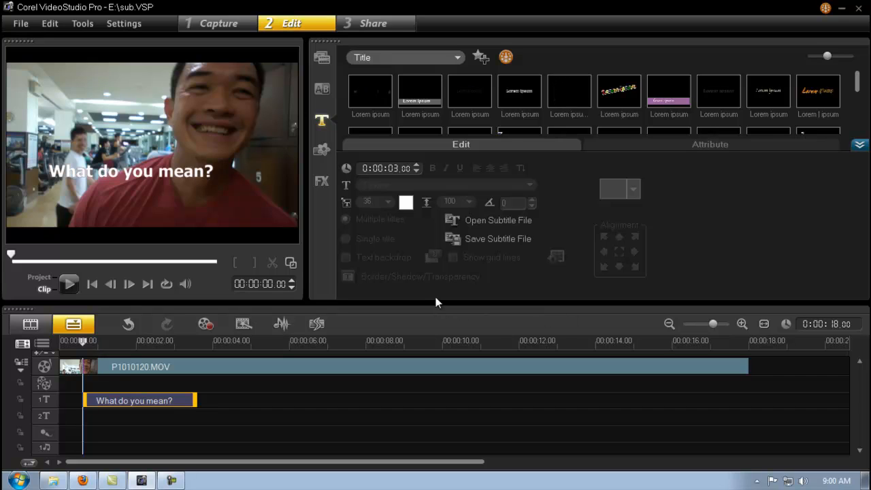
pyautogui.moveTo(425, 318)
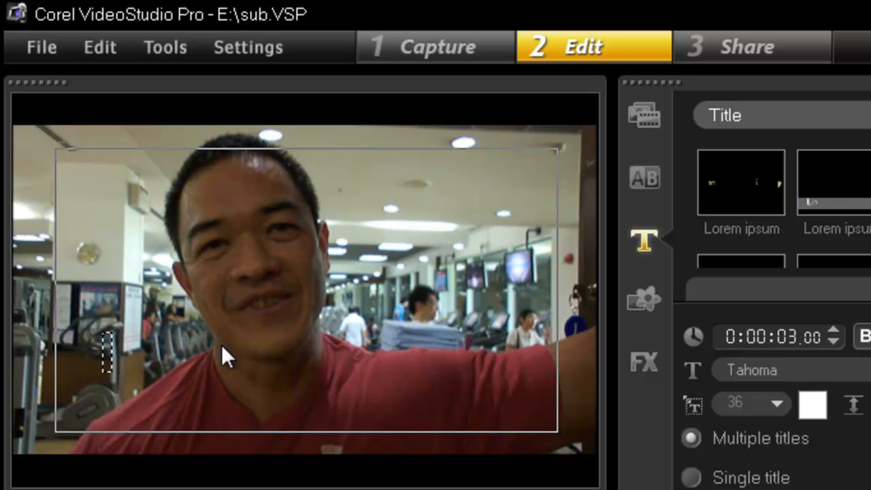
# Add the title 'I eat mainly shoes' after 'What do you mean?' on title track 1
pyautogui.write('I eat')
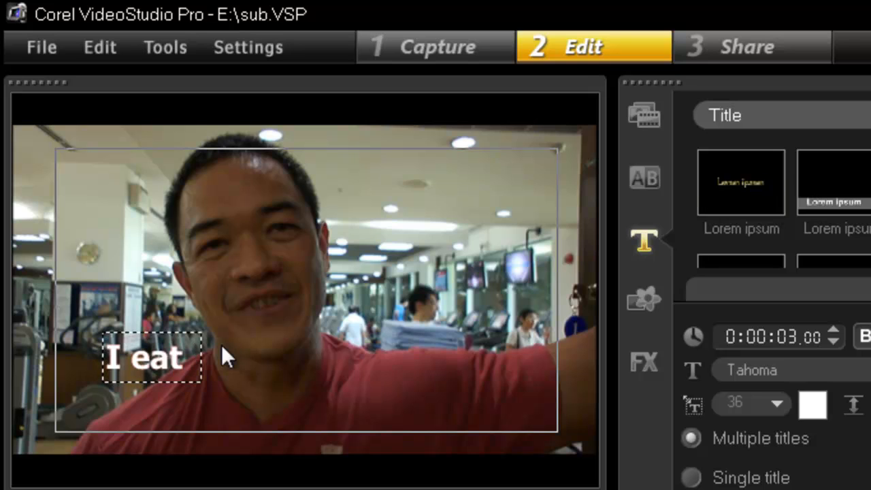
pyautogui.write('mainly')
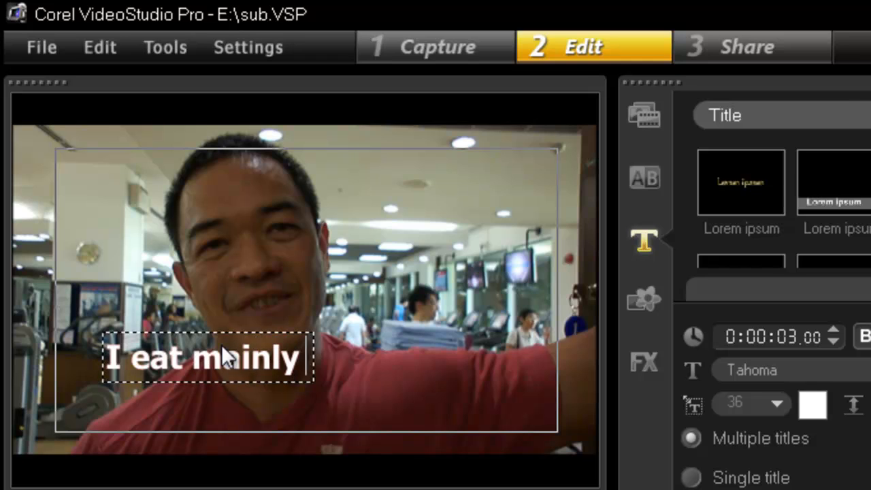
pyautogui.write('shoes')
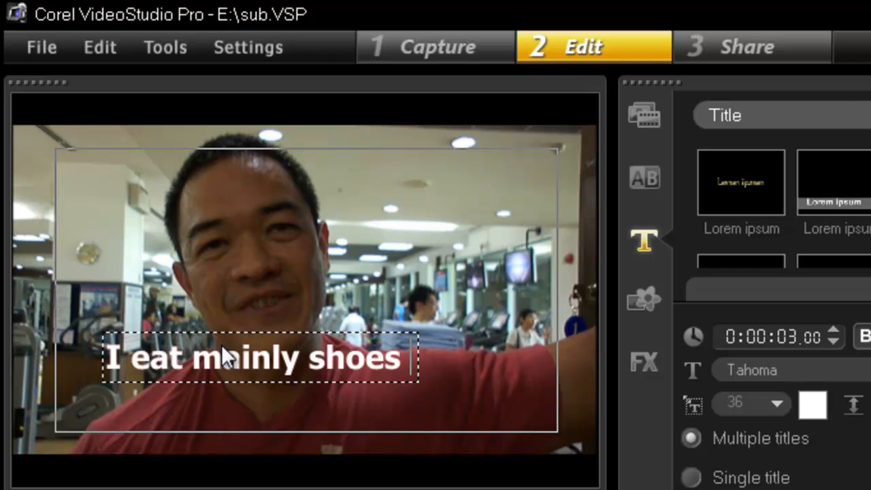
pyautogui.click(259, 357)
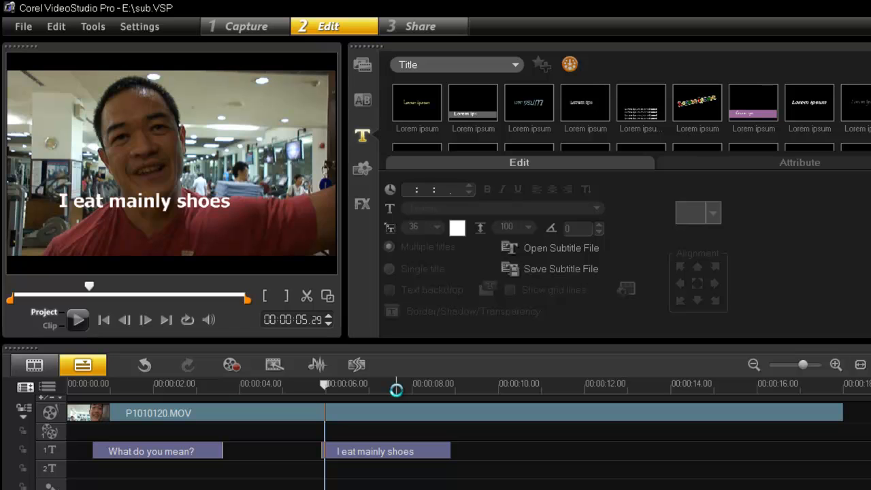
# Play back the new subtitle and add a third title reading '??????'
pyautogui.click(78, 320)
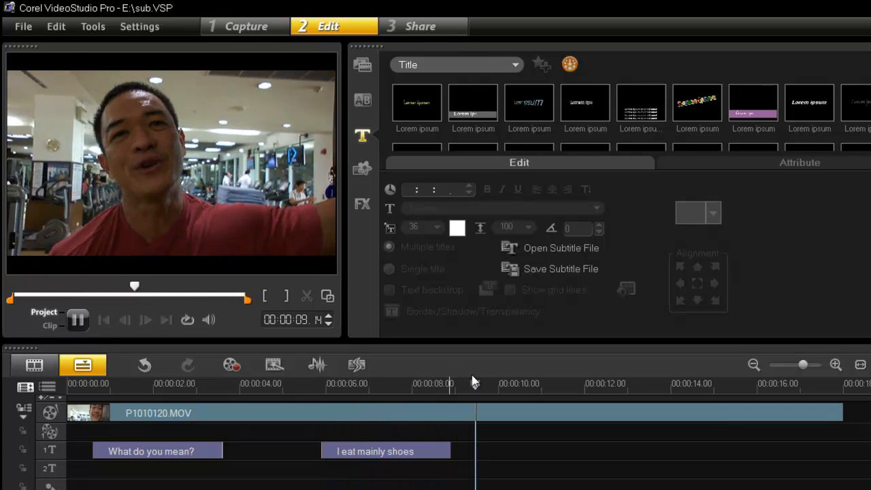
pyautogui.click(560, 383)
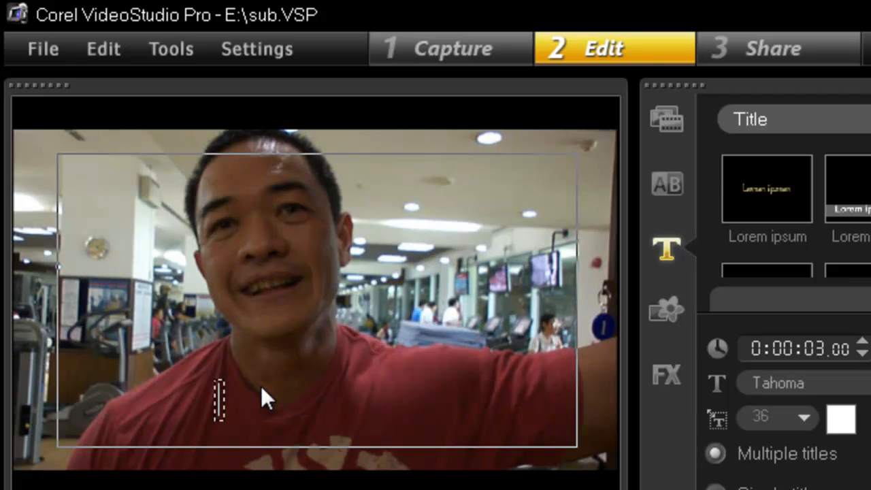
pyautogui.write('????????')
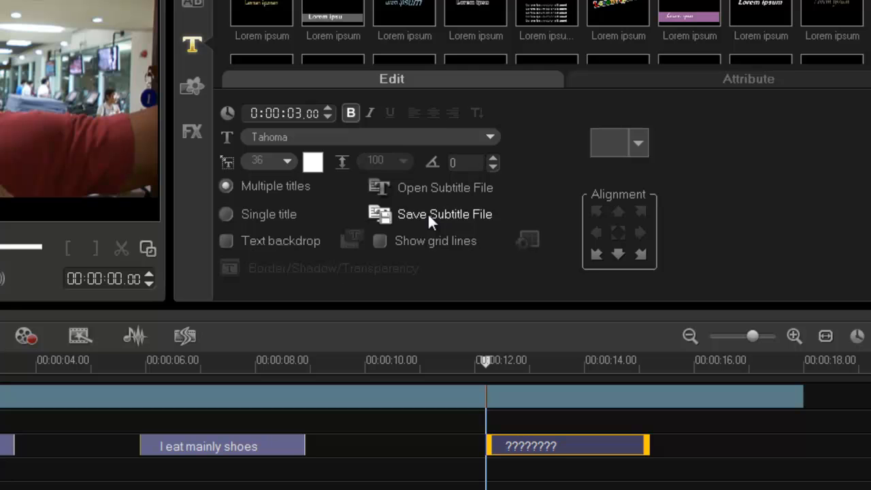
# Save the subtitles over the existing test1.utf, confirming the replacement
pyautogui.click(444, 214)
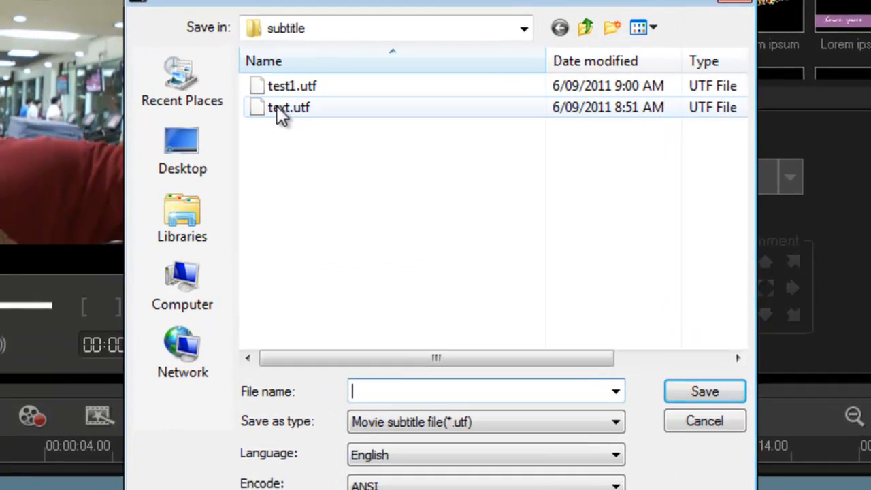
pyautogui.click(704, 391)
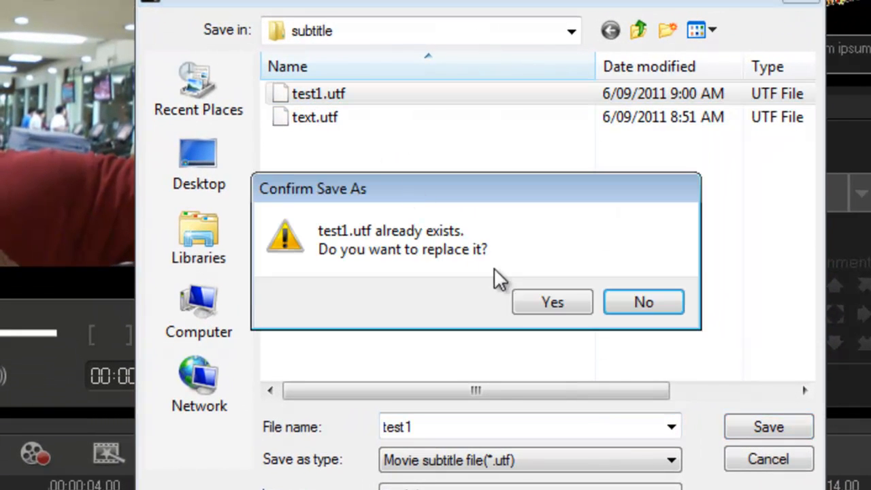
pyautogui.click(551, 301)
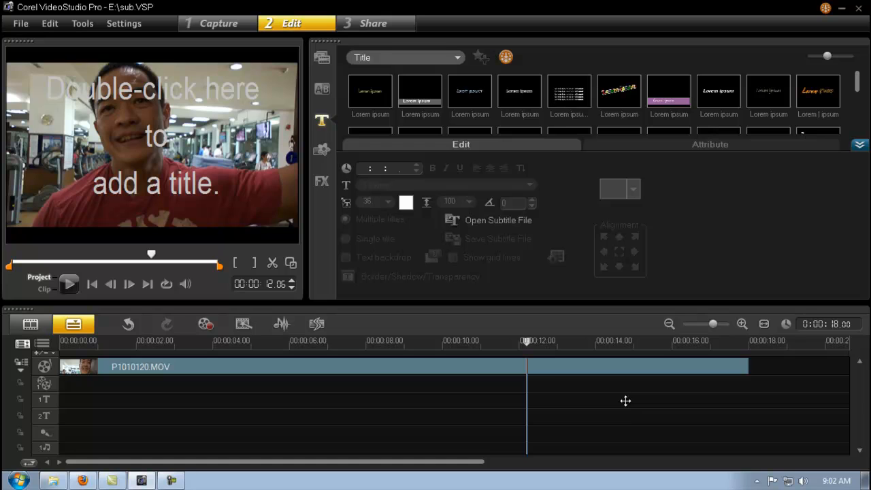
pyautogui.moveTo(515, 329)
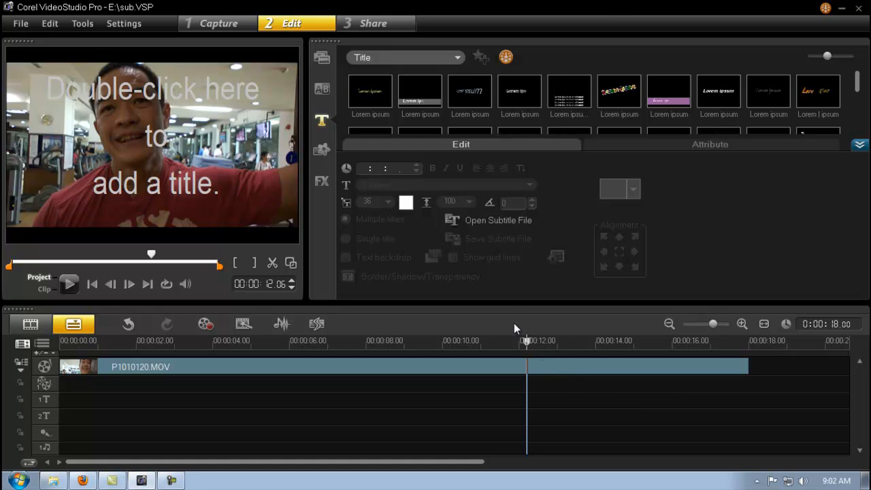
# Import test1.utf onto title track 1 with a pale yellow glow shadow
pyautogui.click(498, 220)
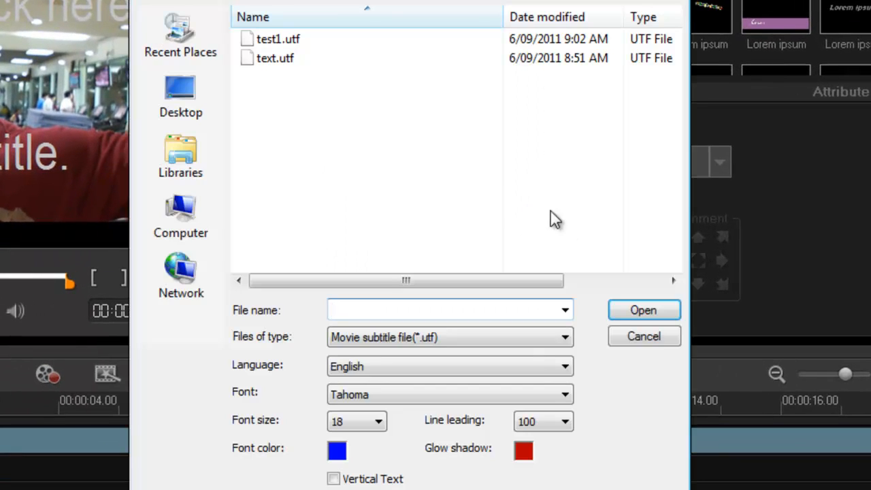
pyautogui.click(277, 38)
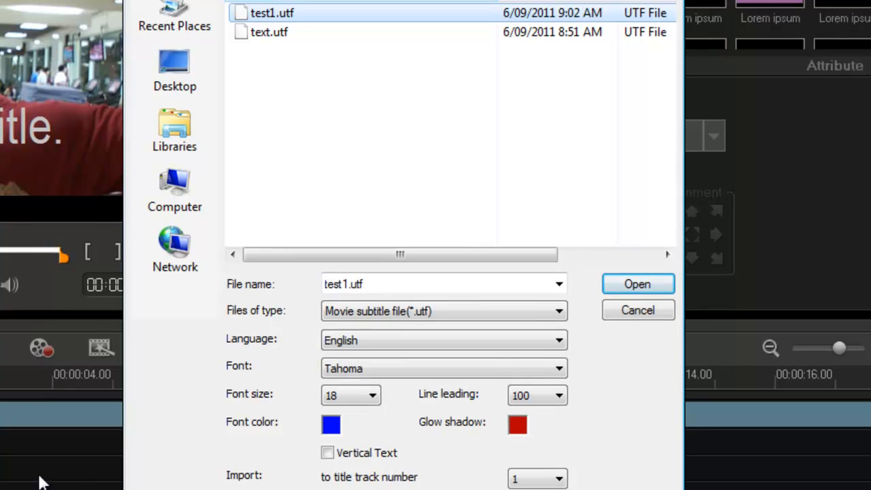
pyautogui.moveTo(75, 480)
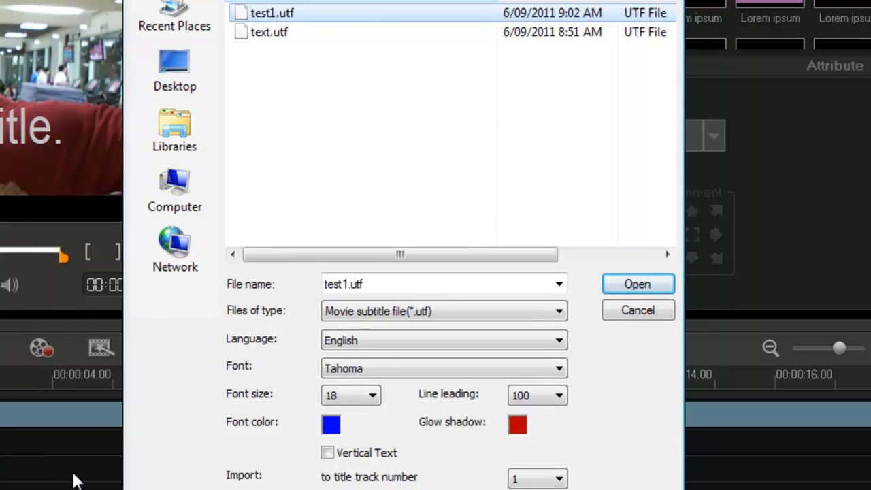
pyautogui.moveTo(257, 372)
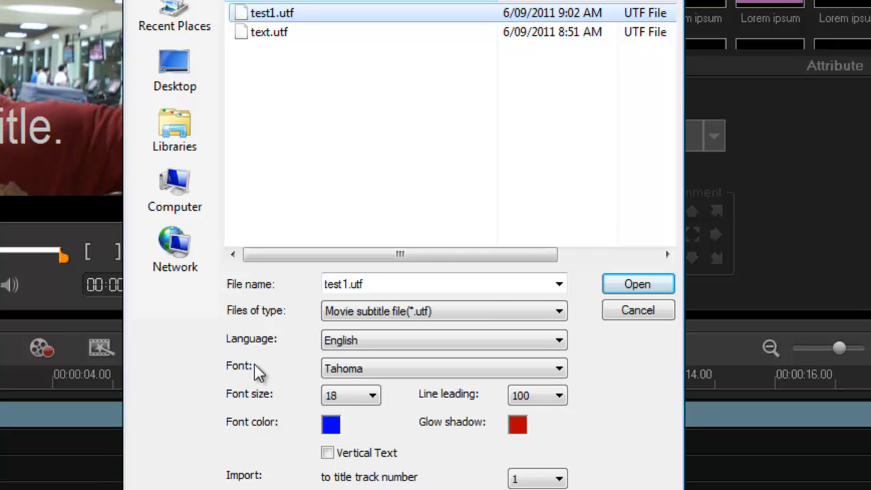
pyautogui.moveTo(330, 371)
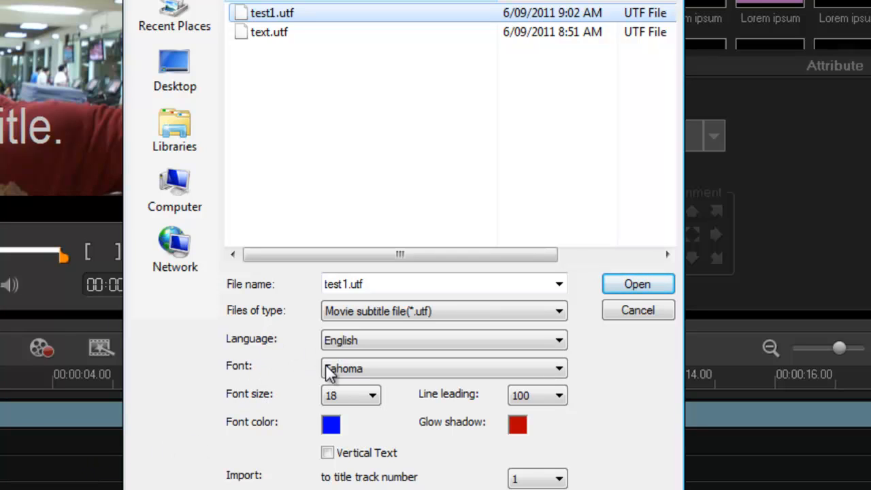
pyautogui.moveTo(332, 430)
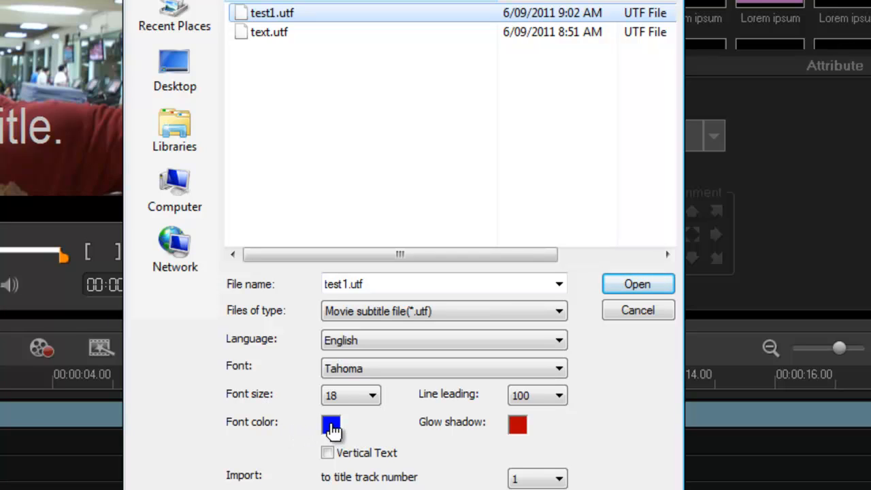
pyautogui.moveTo(520, 430)
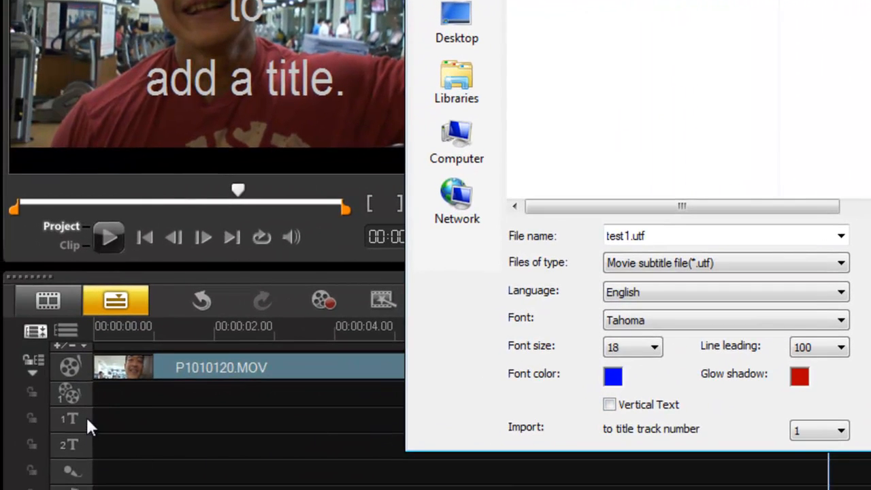
pyautogui.moveTo(83, 457)
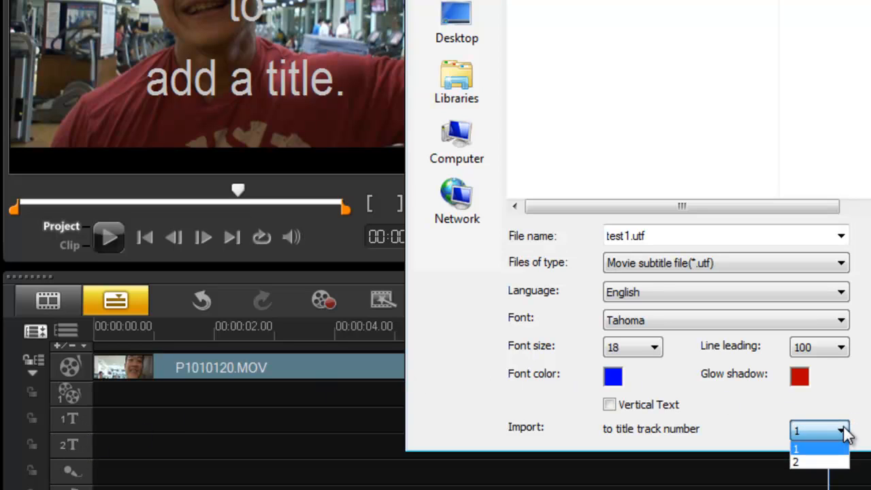
pyautogui.click(797, 449)
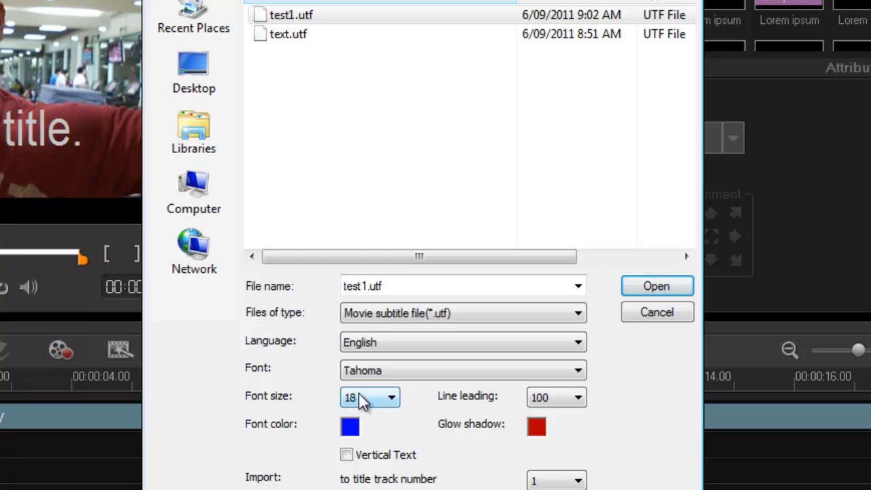
pyautogui.moveTo(370, 408)
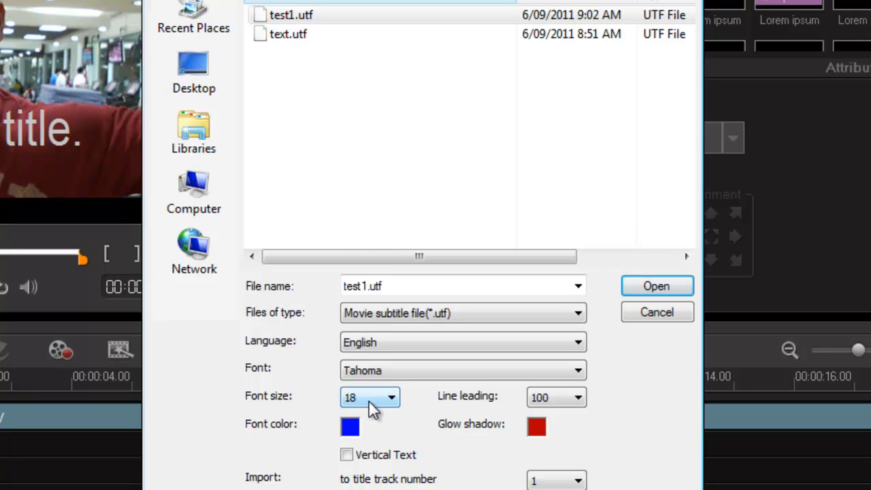
pyautogui.click(536, 426)
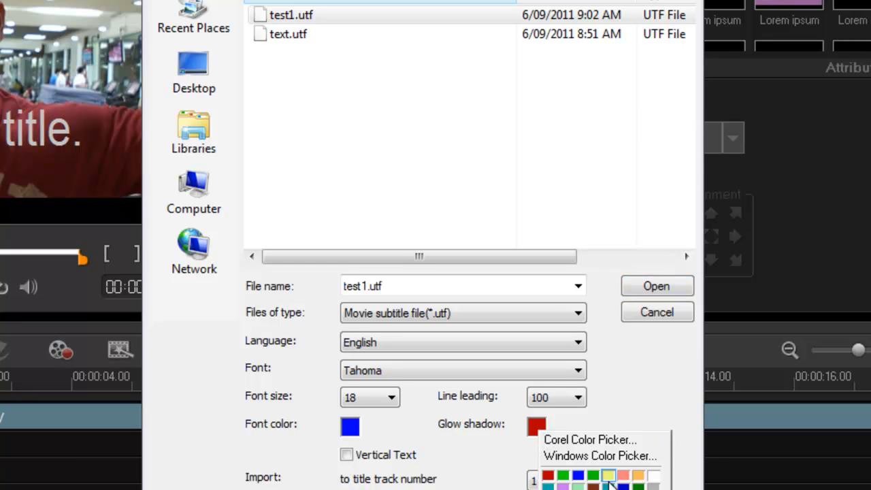
pyautogui.click(609, 476)
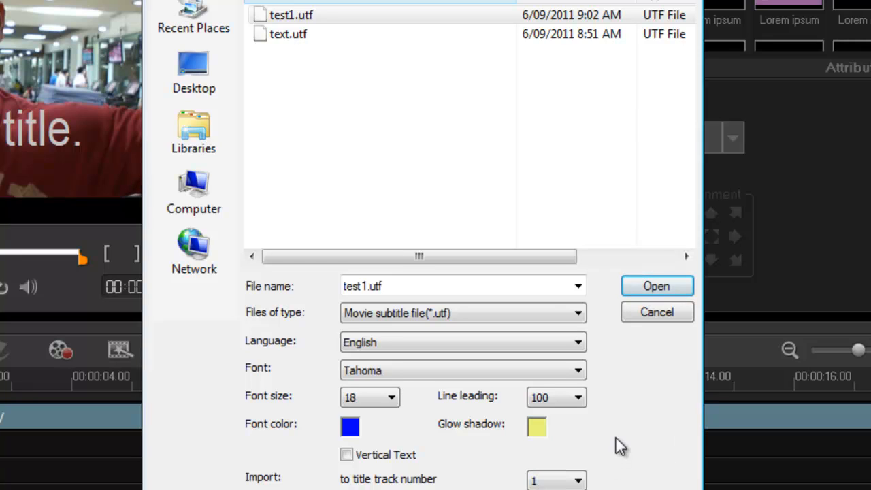
pyautogui.click(654, 285)
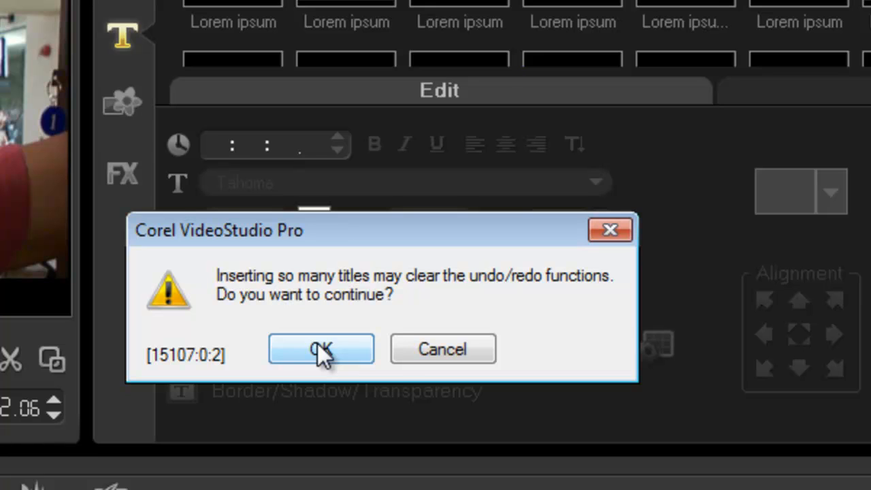
# Accept the 'Inserting so many titles' warning and return to the editor
pyautogui.click(320, 349)
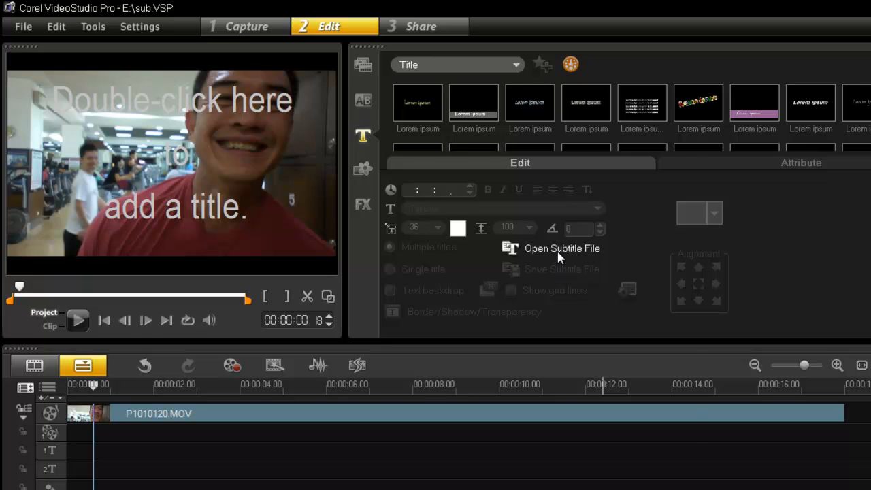
# Reimport test1.utf to title track 1 with a red glow shadow and font size 22
pyautogui.click(562, 248)
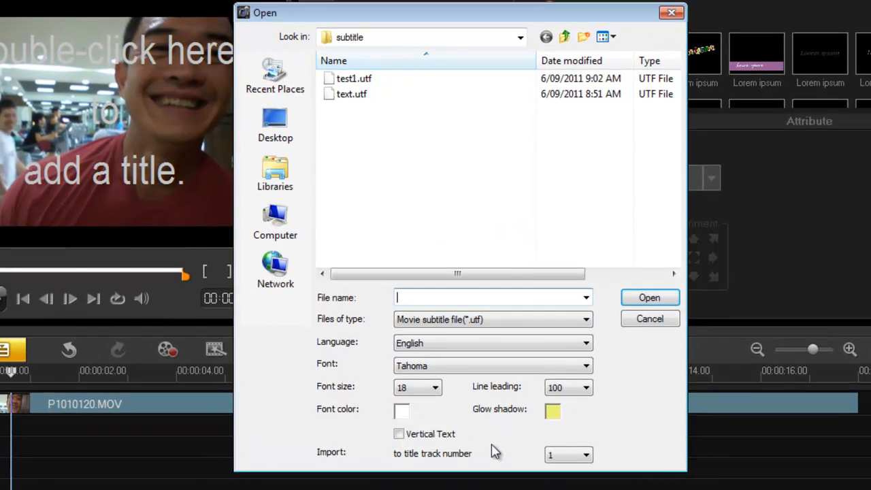
pyautogui.click(552, 410)
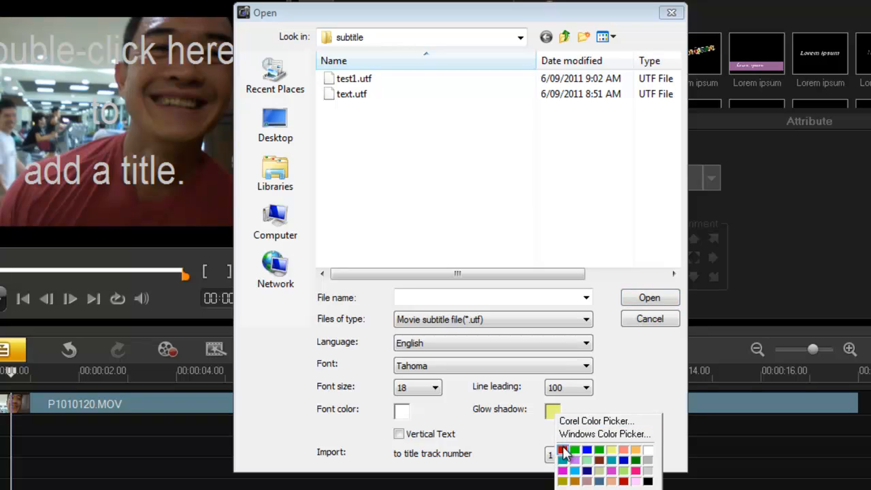
pyautogui.click(435, 387)
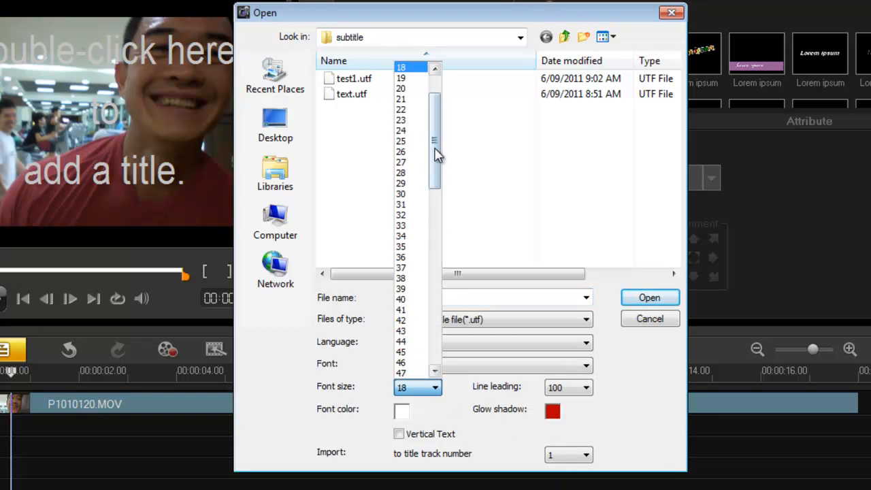
pyautogui.click(400, 109)
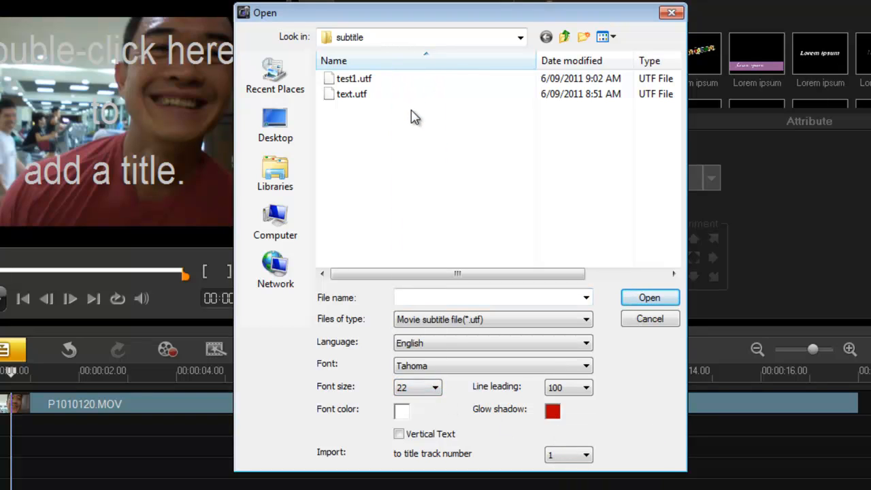
pyautogui.moveTo(648, 297)
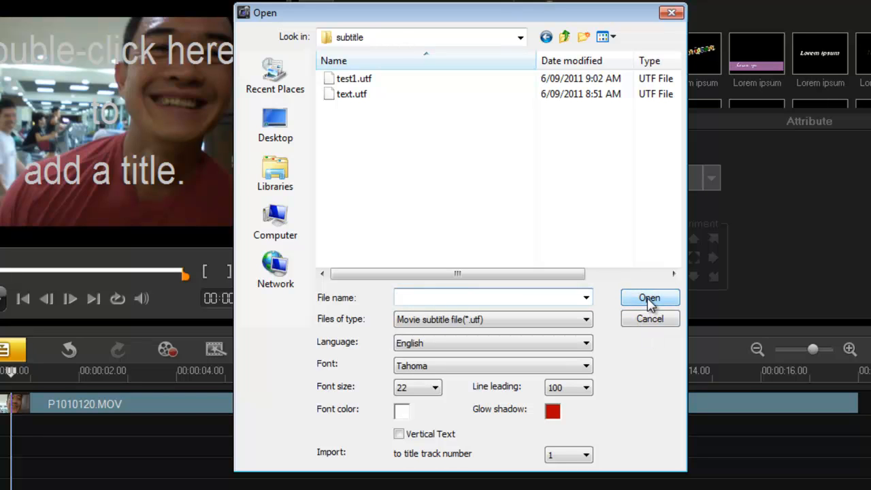
pyautogui.click(353, 78)
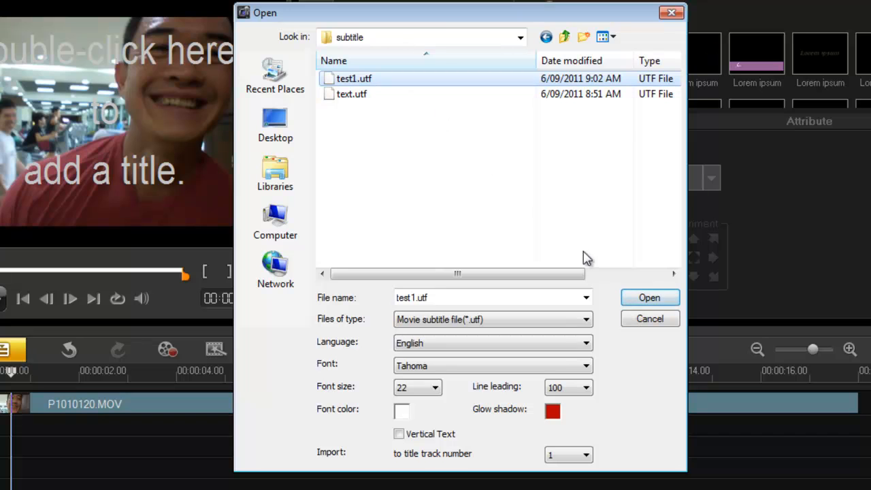
pyautogui.click(648, 297)
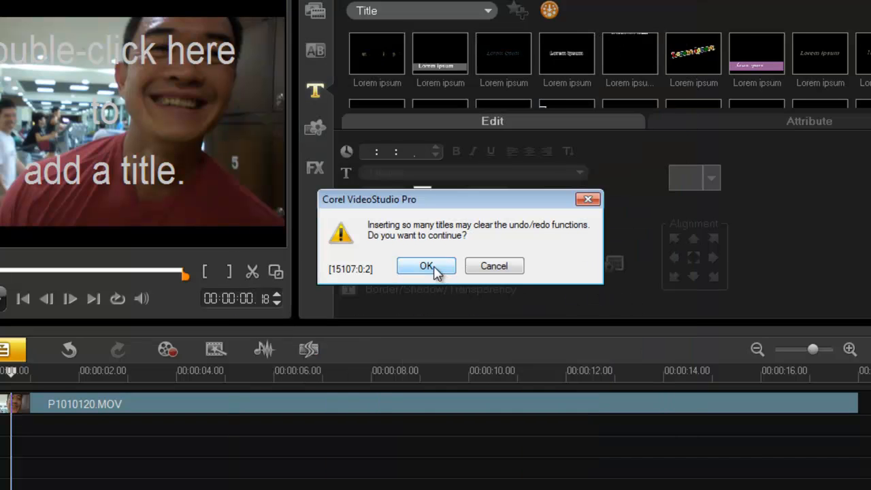
# Continue past the warning and scrub back to the 'What do you mean?' subtitle
pyautogui.click(426, 265)
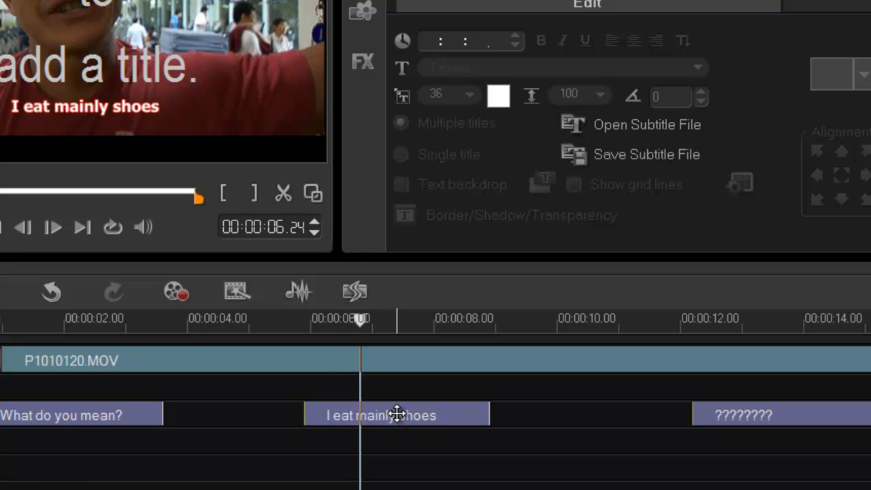
pyautogui.moveTo(420, 413)
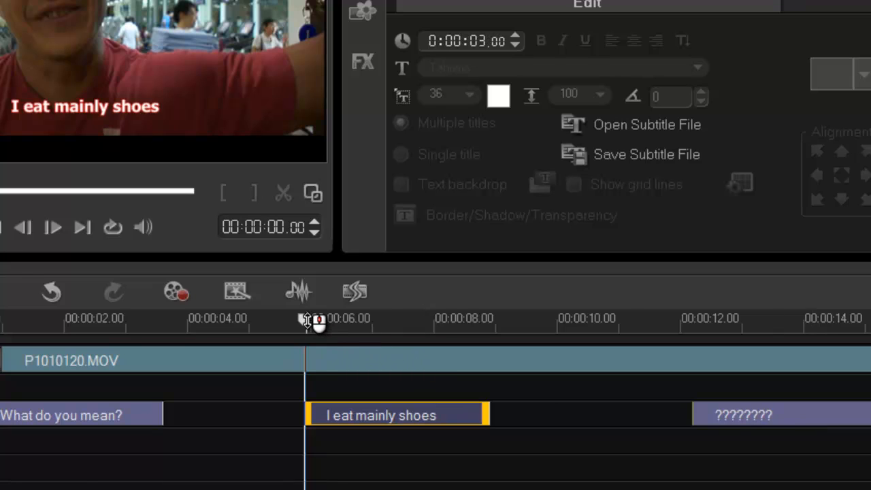
pyautogui.moveTo(306, 320); pyautogui.dragTo(143, 320)
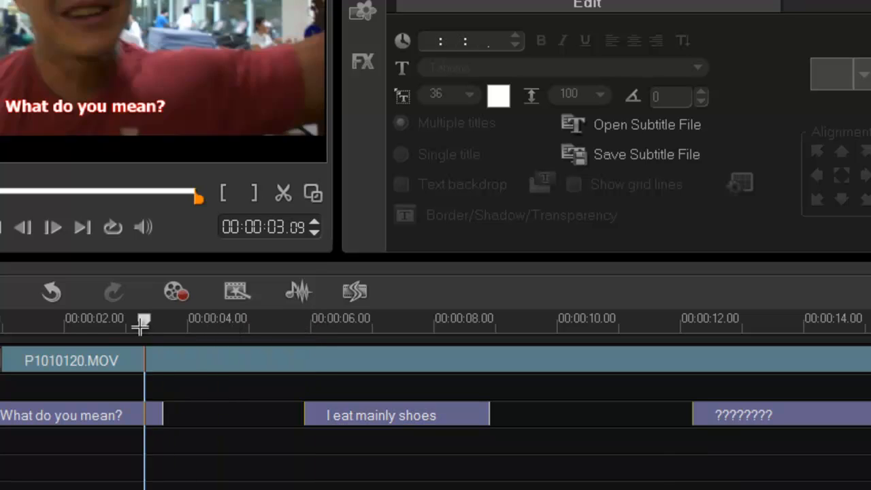
pyautogui.moveTo(143, 326); pyautogui.dragTo(97, 333)
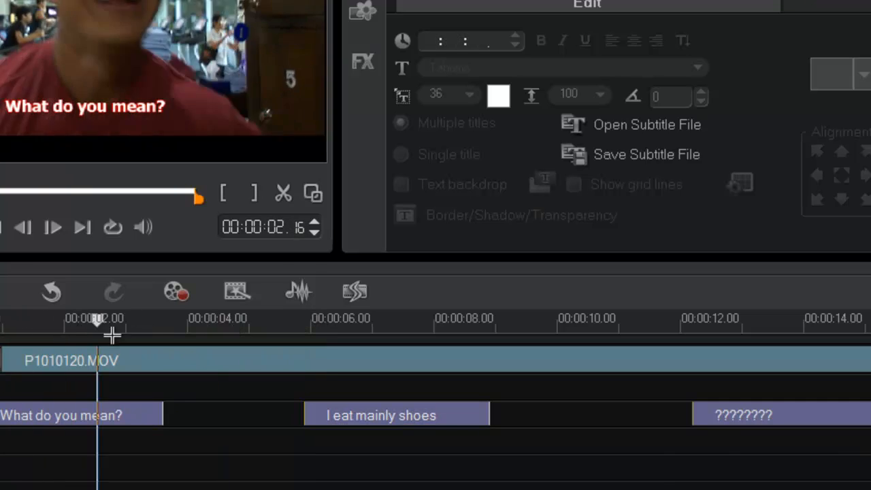